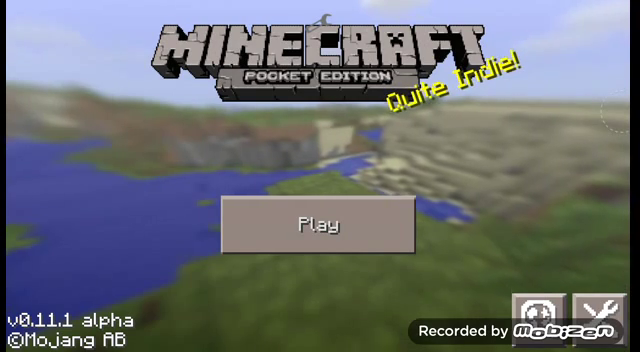
# Create 'My World' as a flat Creative-mode world using the Advanced settings
pyautogui.click(317, 223)
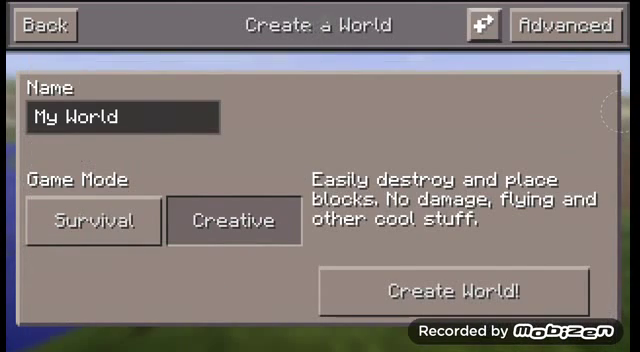
pyautogui.click(564, 26)
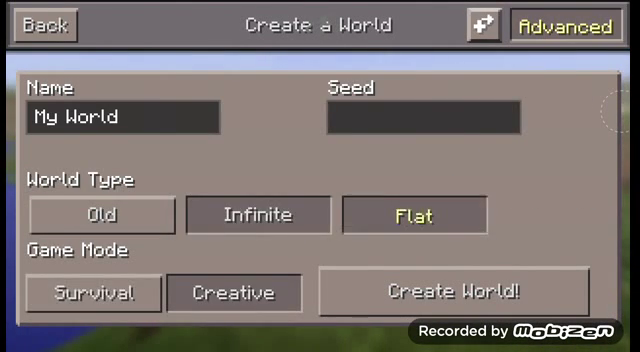
pyautogui.click(454, 292)
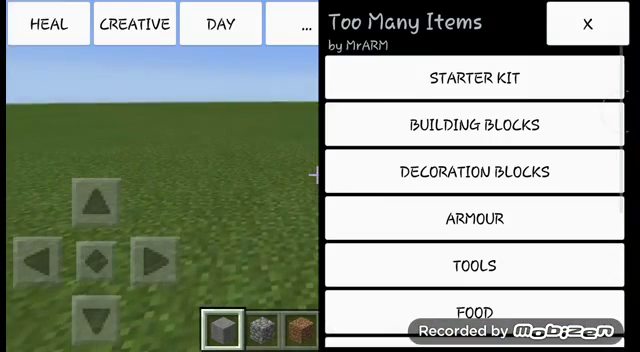
# Toggle game mode and add 64 planks (ID 5, damage 3) via Too Many Items
pyautogui.click(131, 23)
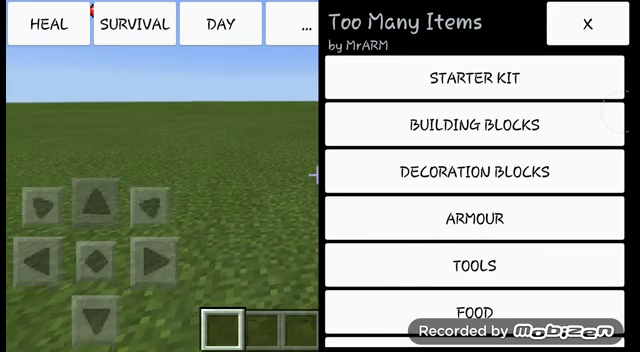
pyautogui.click(477, 124)
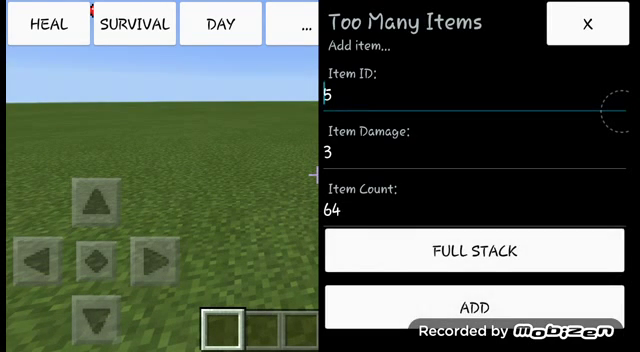
pyautogui.click(476, 307)
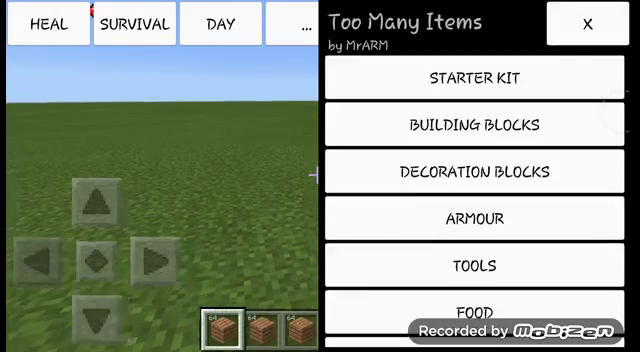
pyautogui.click(588, 23)
pyautogui.write('Heres how to grt')
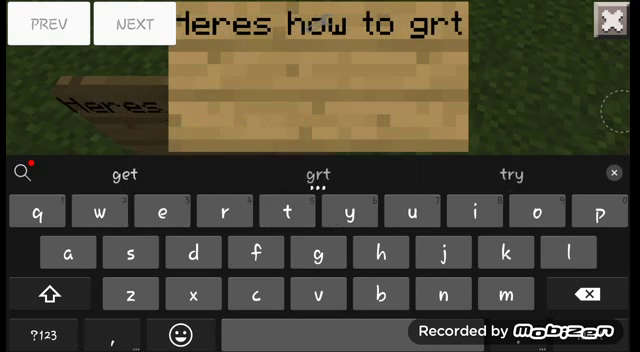
# Correct the sign's typo 'grt' to 'get' using the suggestion
pyautogui.click(124, 173)
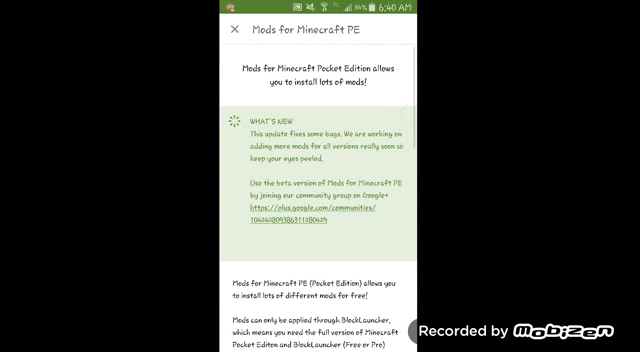
# Launch Mods for Minecraft PE and open Too Many Items from All Mods
pyautogui.click(232, 27)
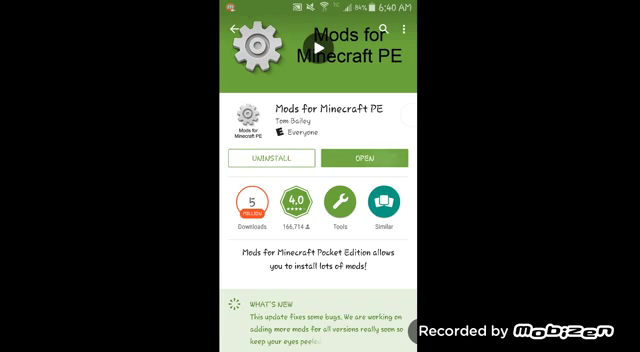
pyautogui.click(380, 158)
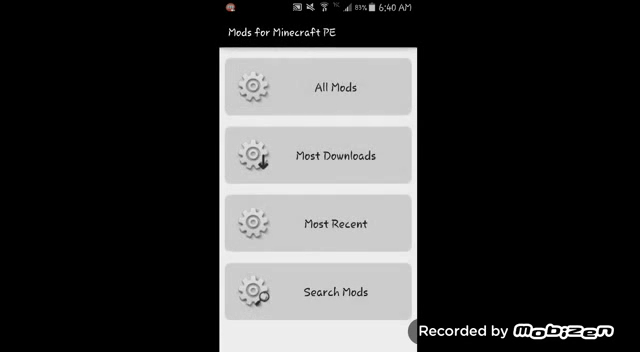
pyautogui.click(320, 86)
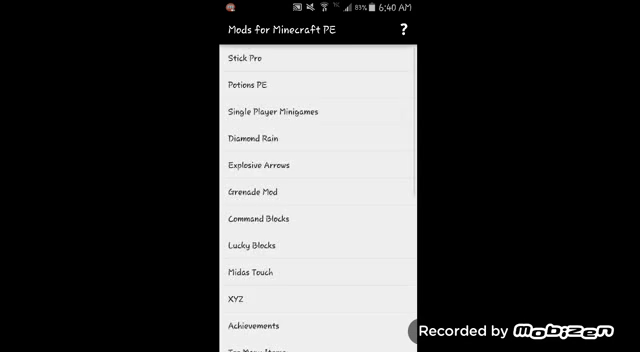
pyautogui.scroll(-3)
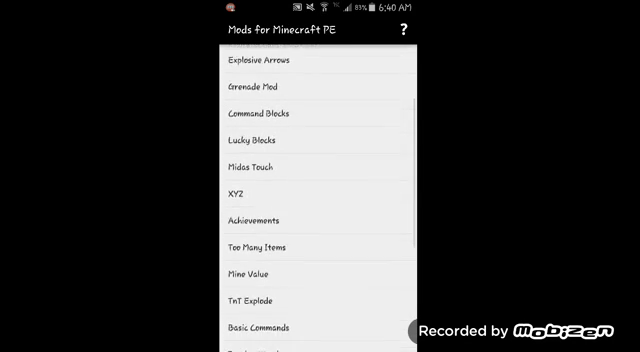
pyautogui.click(259, 247)
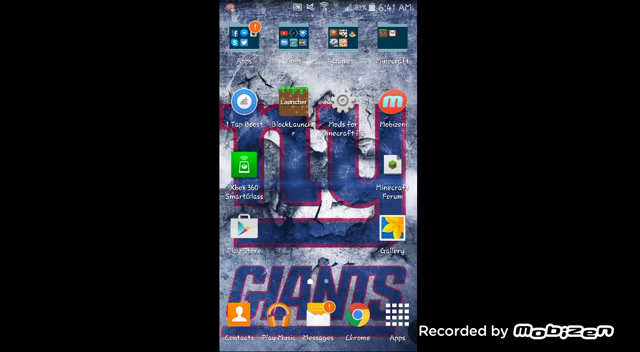
# Reopen Mods for Minecraft PE and start installing Too Many Items
pyautogui.click(339, 105)
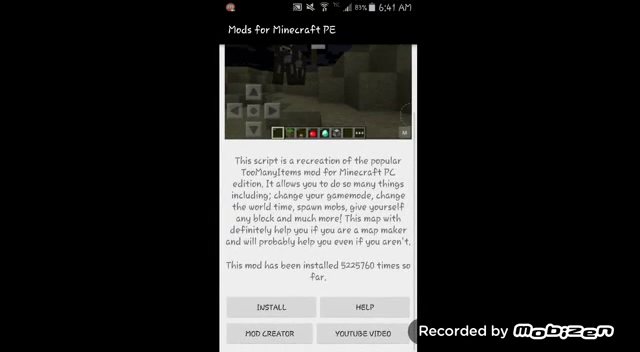
pyautogui.click(269, 307)
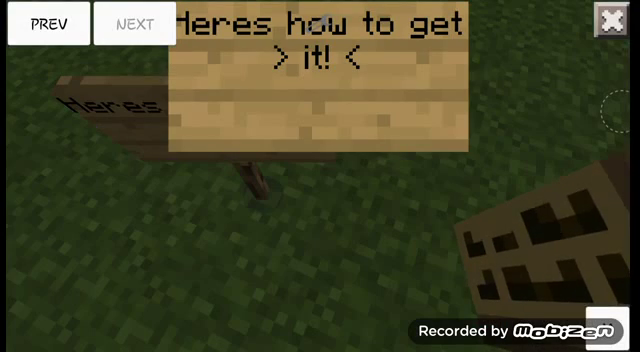
pyautogui.click(611, 22)
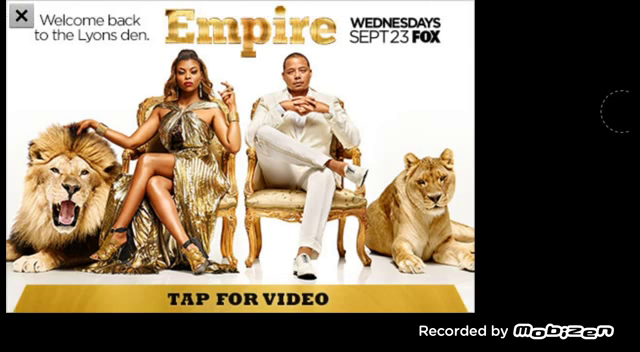
# Dismiss the ad and launch Minecraft from BlockLauncher with Too Many Items.js loaded
pyautogui.click(16, 18)
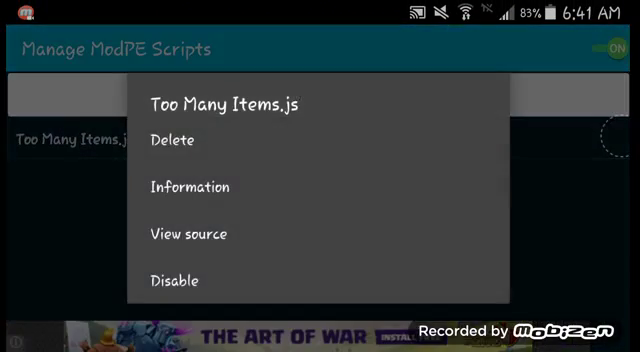
pyautogui.click(172, 280)
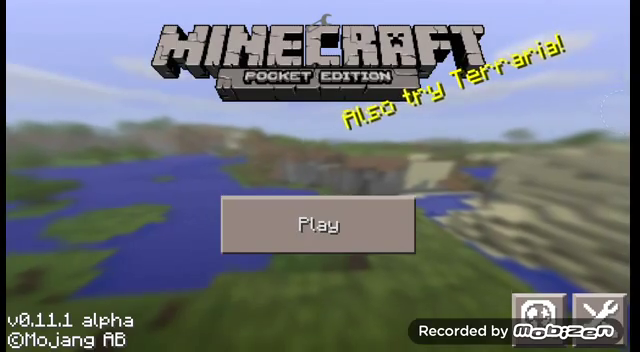
# Enter the world and write 'I hope it worked for you :D' and a like-and-comment reminder on signs
pyautogui.click(322, 223)
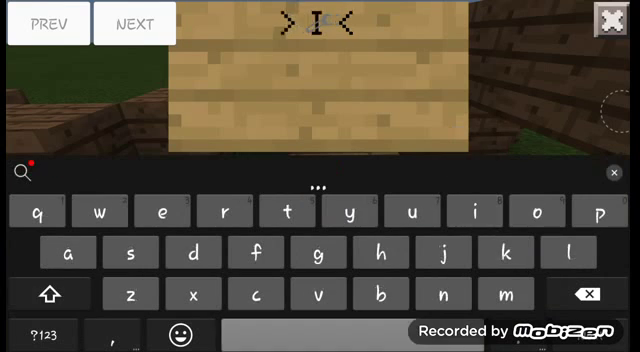
pyautogui.write('I hope it')
pyautogui.click(319, 59)
pyautogui.write('worked for you')
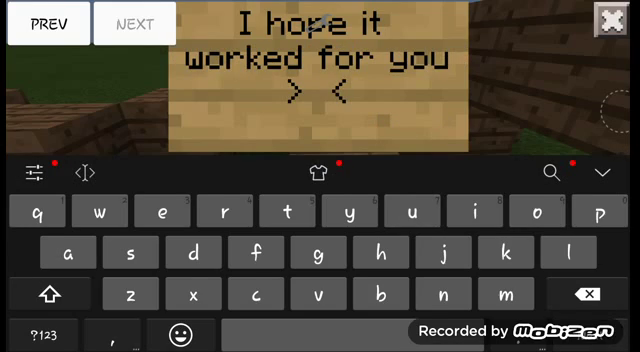
pyautogui.write(':D')
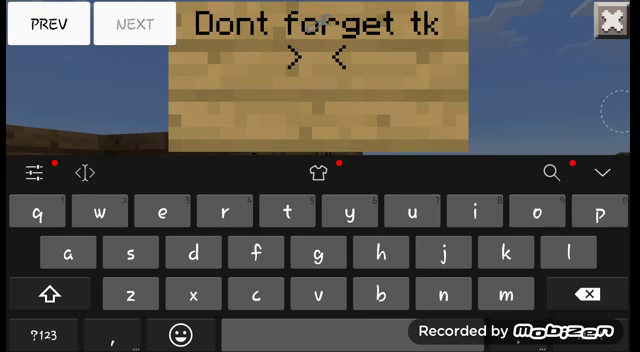
pyautogui.write('like commen')
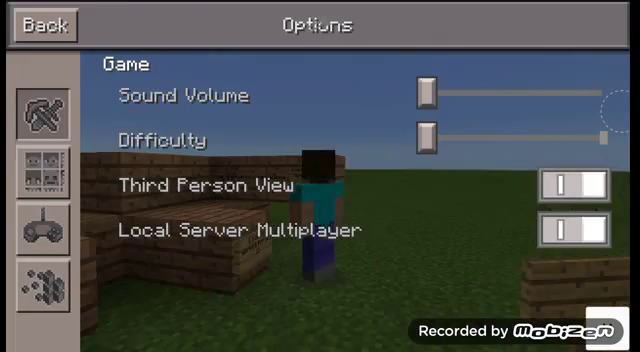
# Exit the Options screen and sign editor to return to the world
pyautogui.click(49, 24)
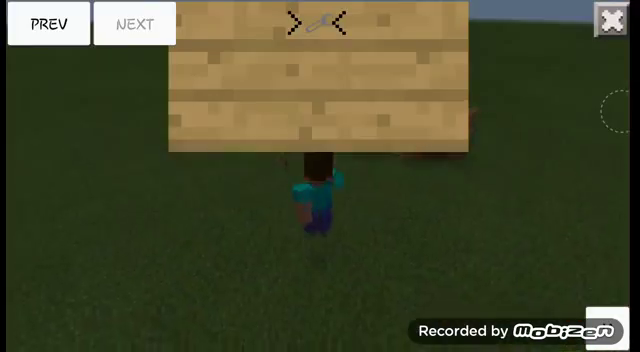
pyautogui.click(607, 22)
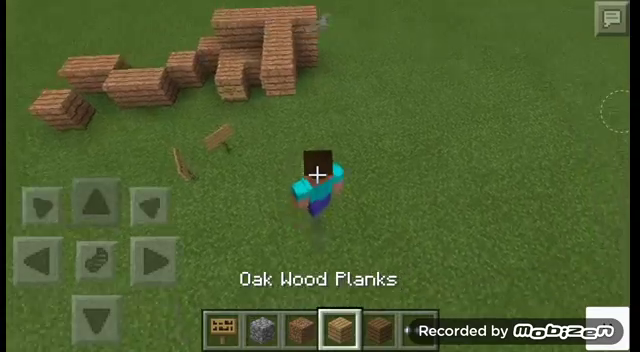